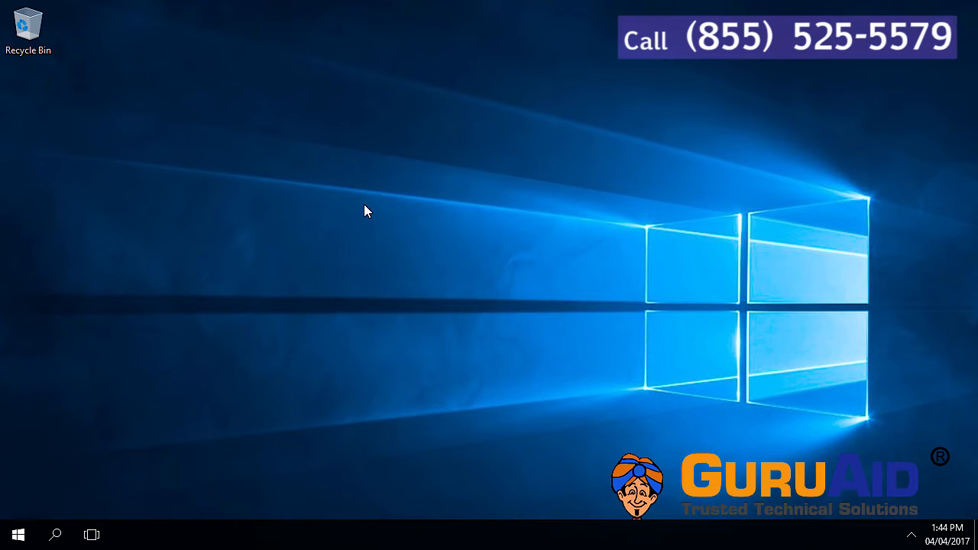
# From the desktop context menu, go to Personalize to reach the Background settings page.
pyautogui.rightClick(367, 211)
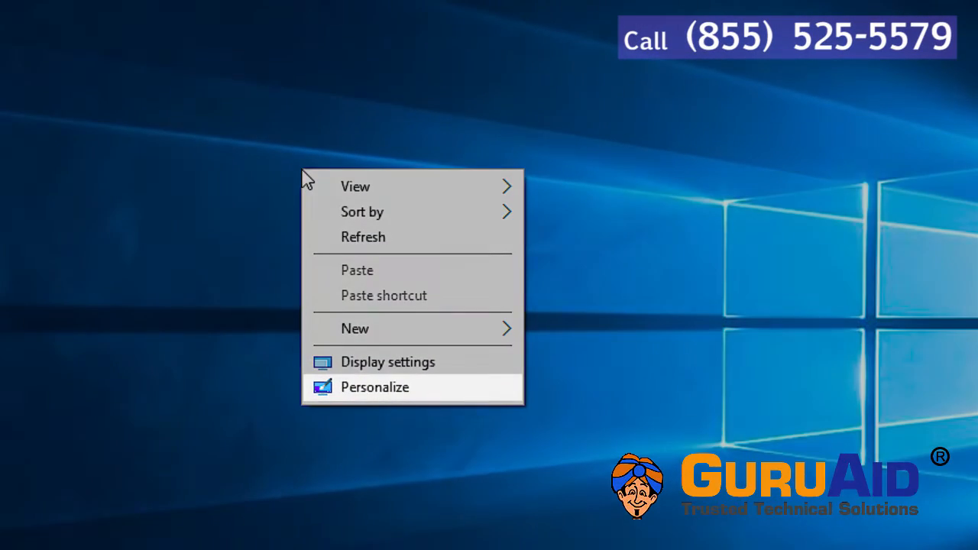
pyautogui.moveTo(434, 388)
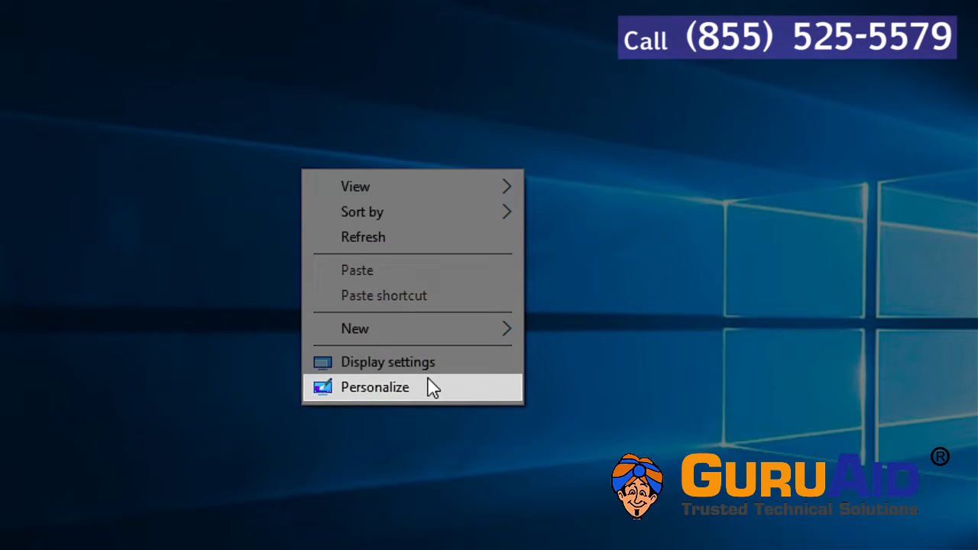
pyautogui.click(374, 386)
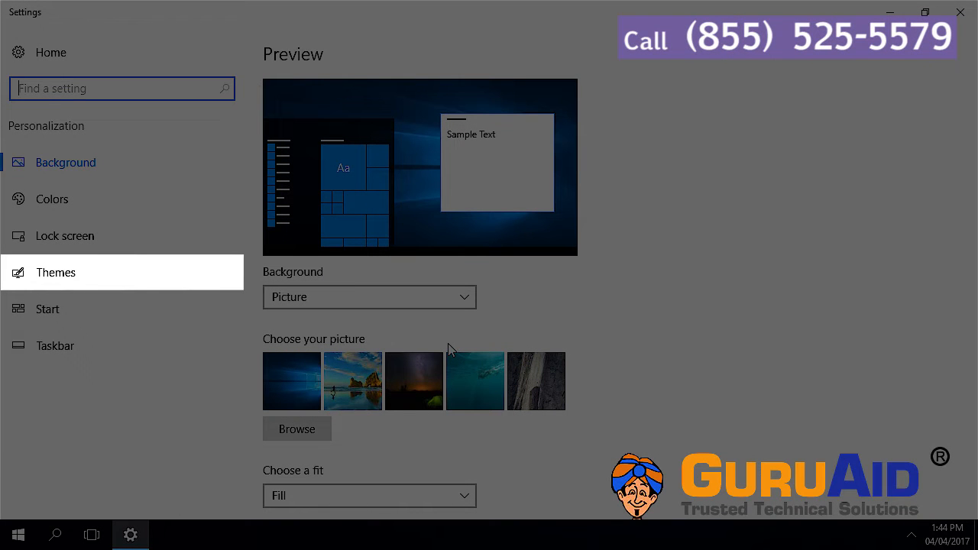
# From the Themes page, use Mouse pointer settings to bring up the Mouse Properties dialog.
pyautogui.click(55, 272)
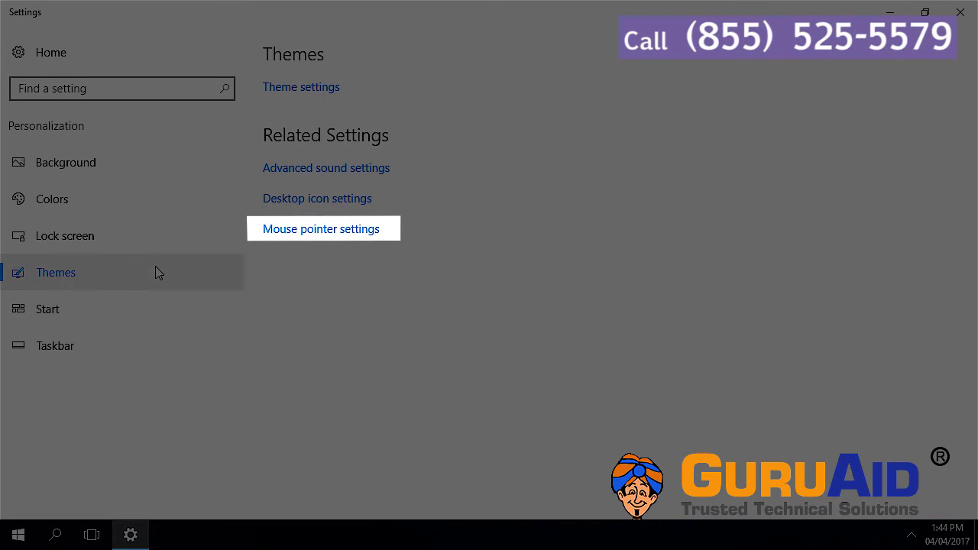
pyautogui.click(321, 229)
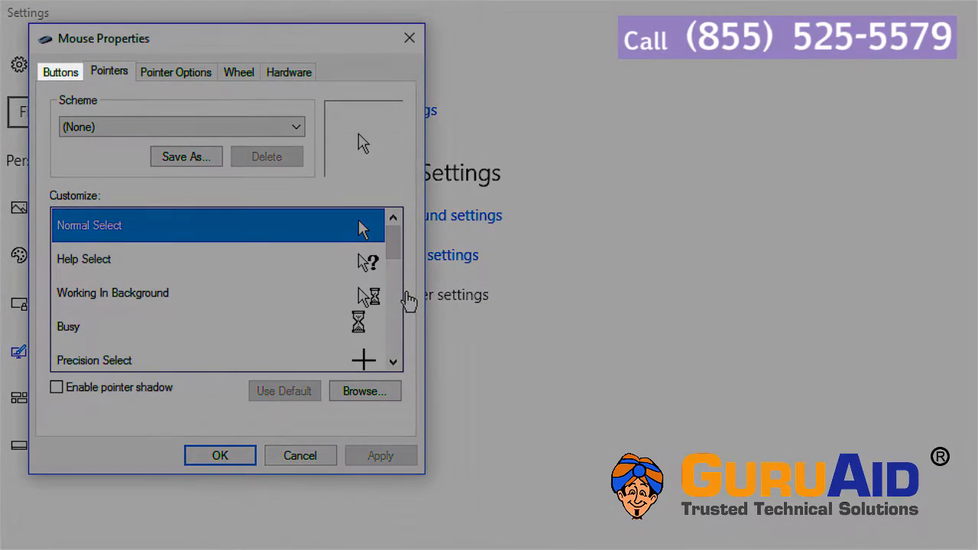
pyautogui.moveTo(61, 72)
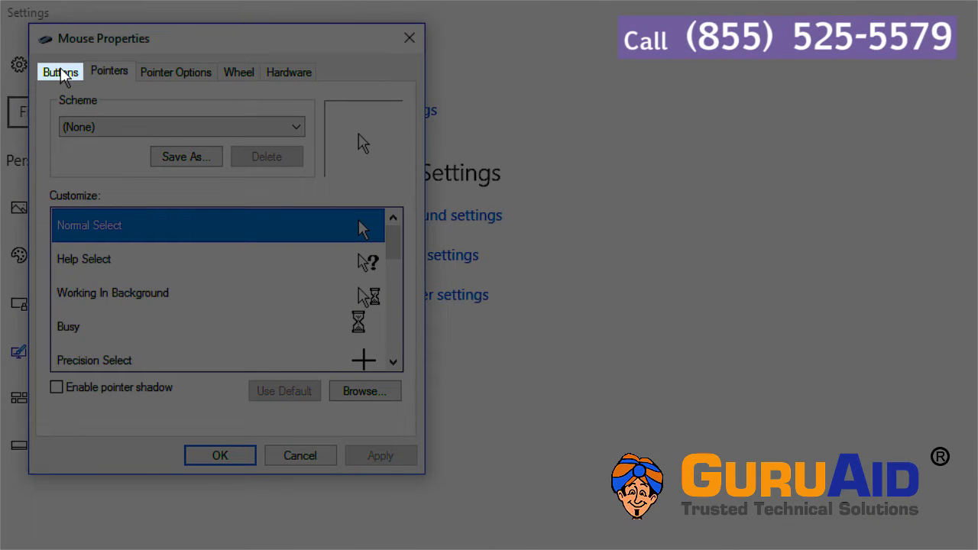
# On the Buttons tab, tick 'Switch primary and secondary buttons' and apply it.
pyautogui.click(59, 72)
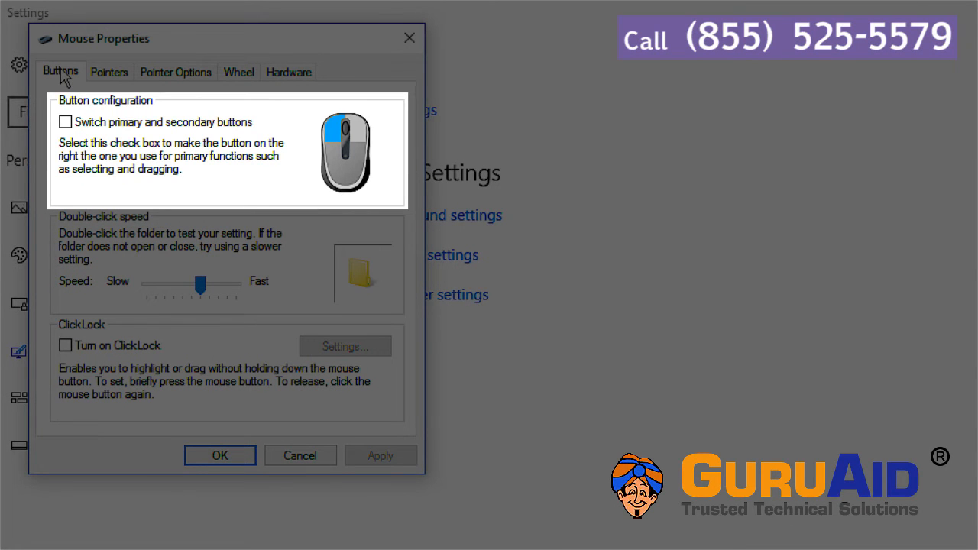
pyautogui.click(65, 123)
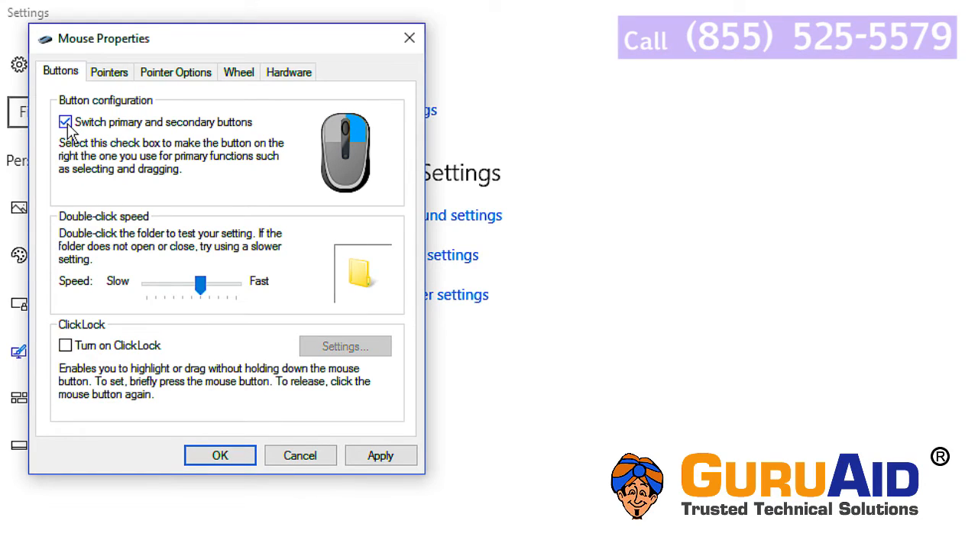
pyautogui.click(381, 455)
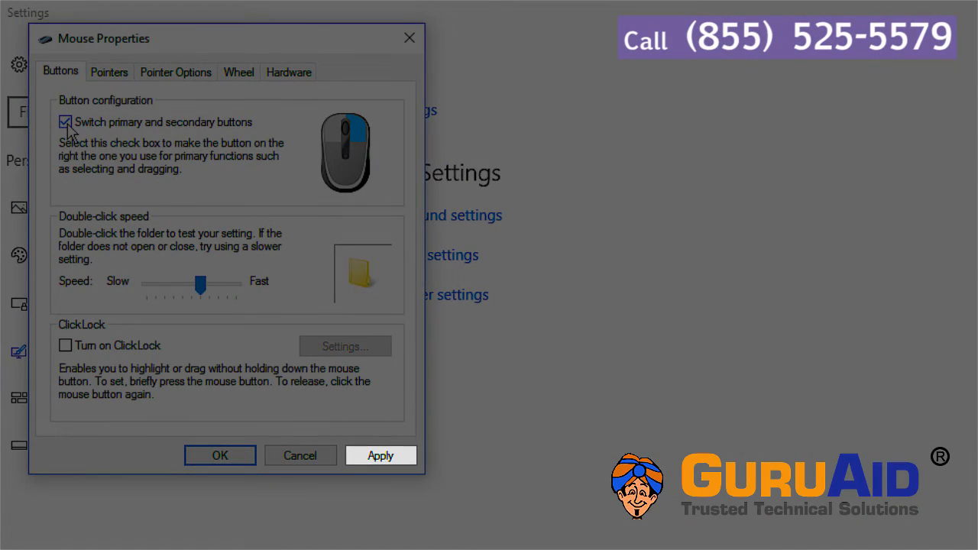
pyautogui.click(380, 455)
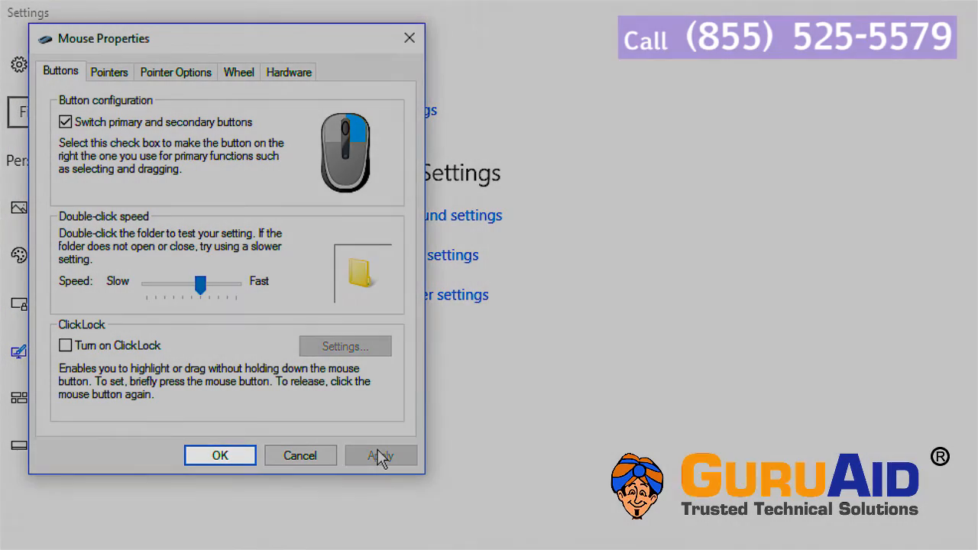
pyautogui.click(380, 456)
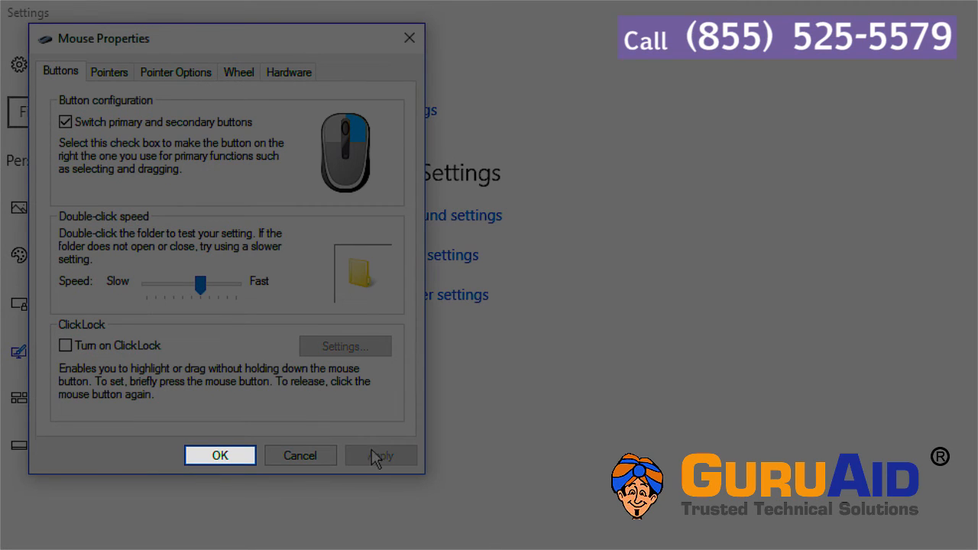